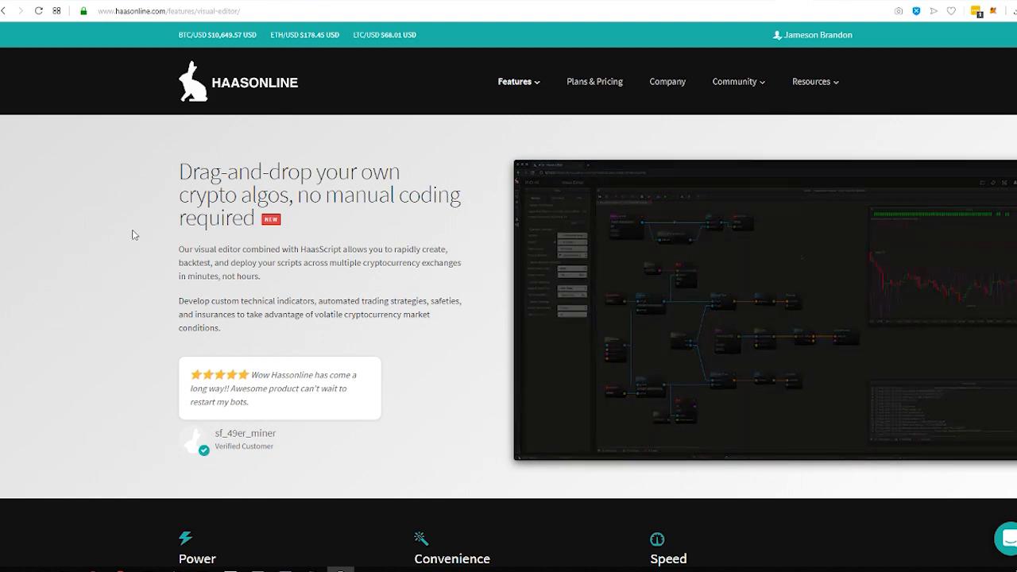
# Scroll through the grid of supported cryptocurrency exchanges on the Exchanges page
pyautogui.scroll(-3)
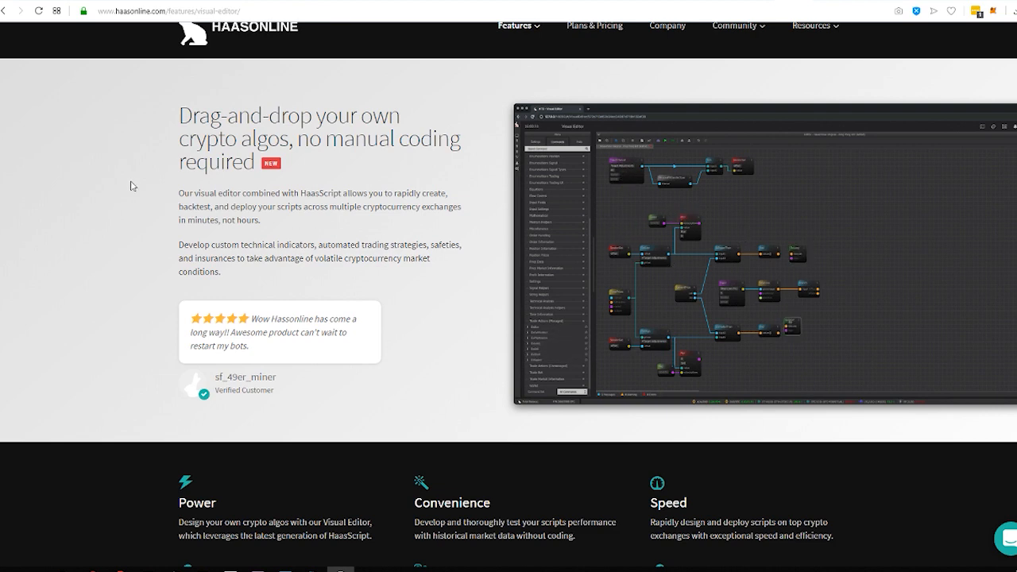
pyautogui.scroll(-3)
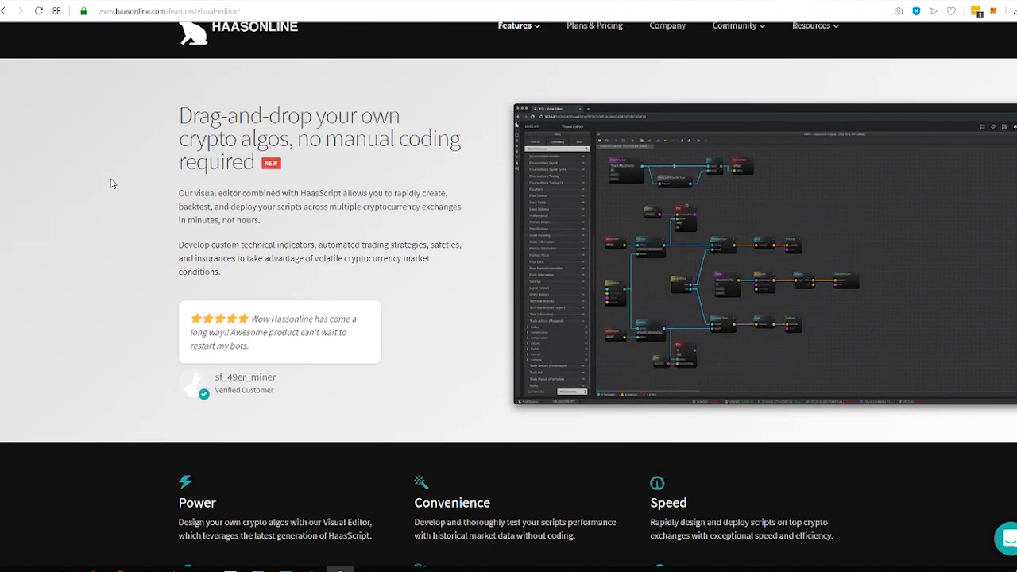
pyautogui.scroll(-3)
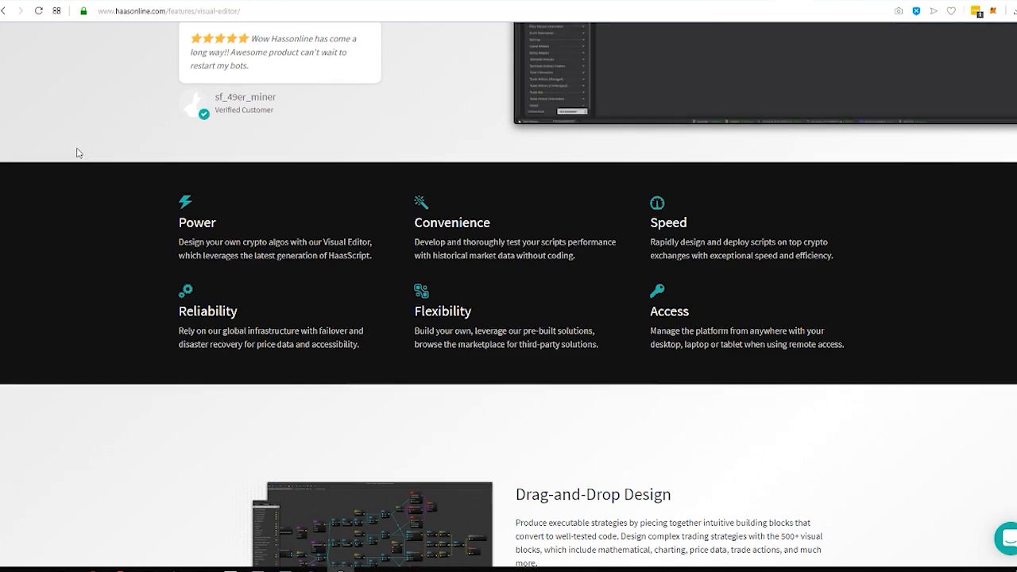
pyautogui.scroll(3)
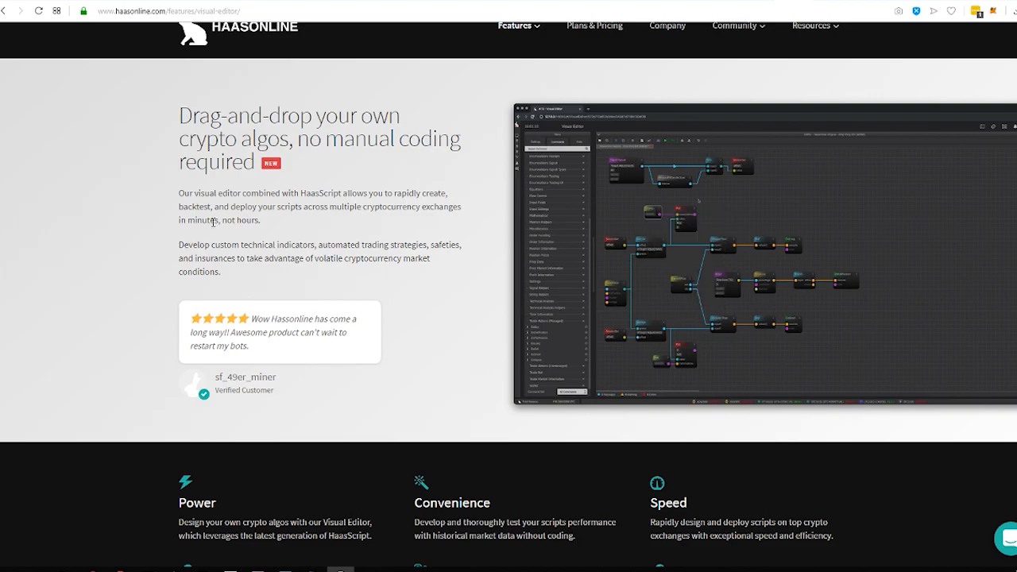
pyautogui.scroll(-3)
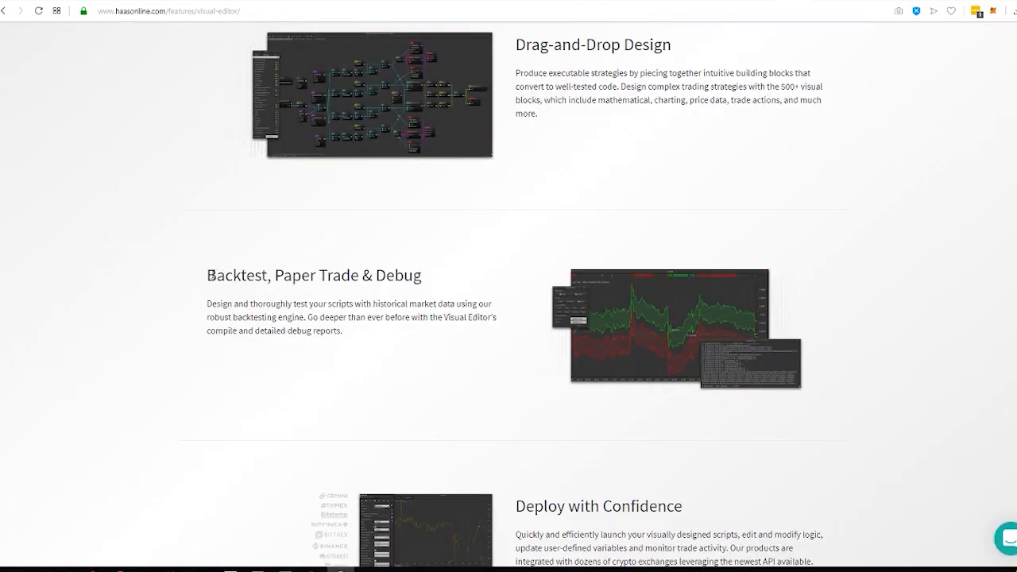
pyautogui.scroll(-3)
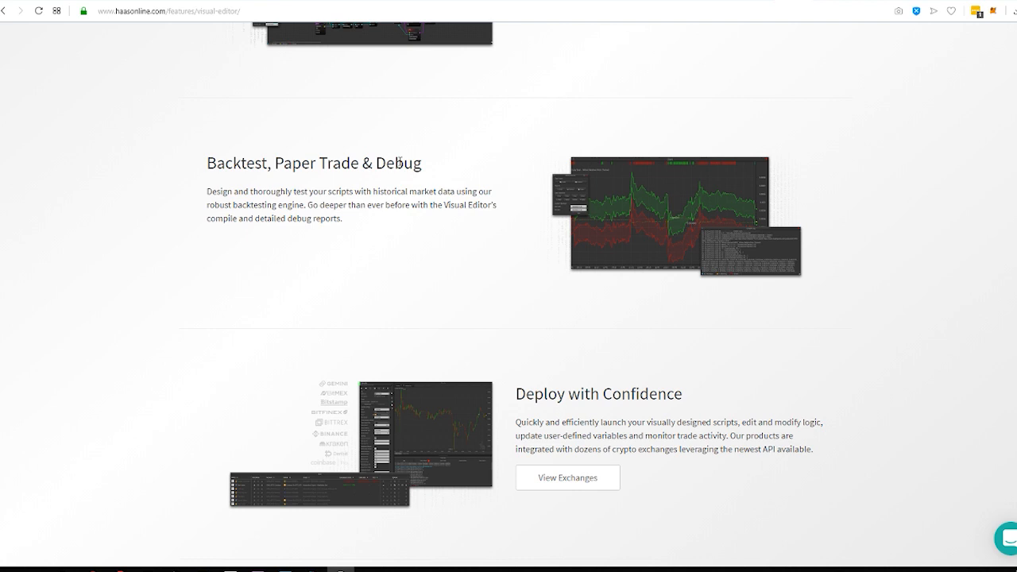
pyautogui.moveTo(229, 188)
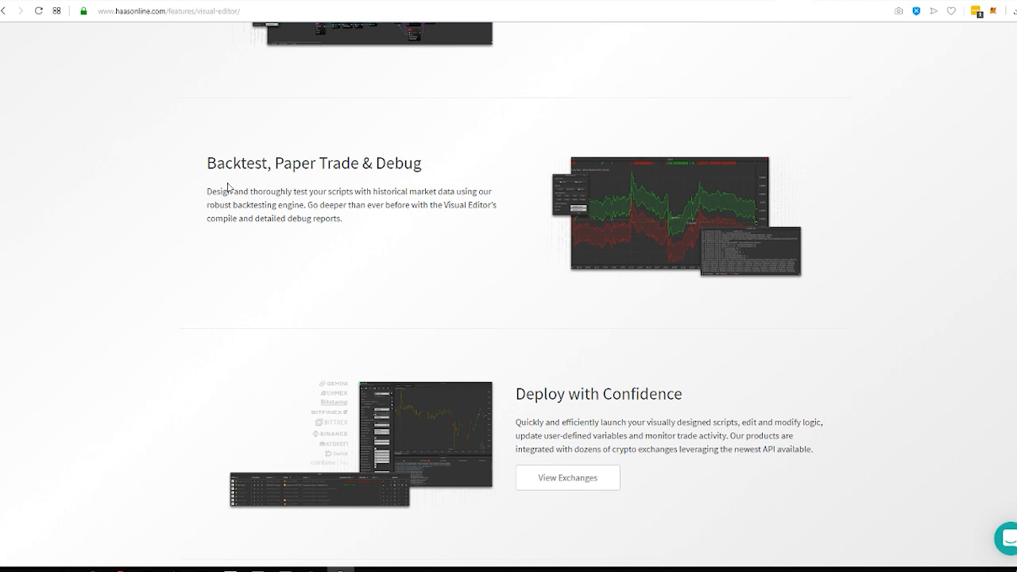
pyautogui.moveTo(151, 184)
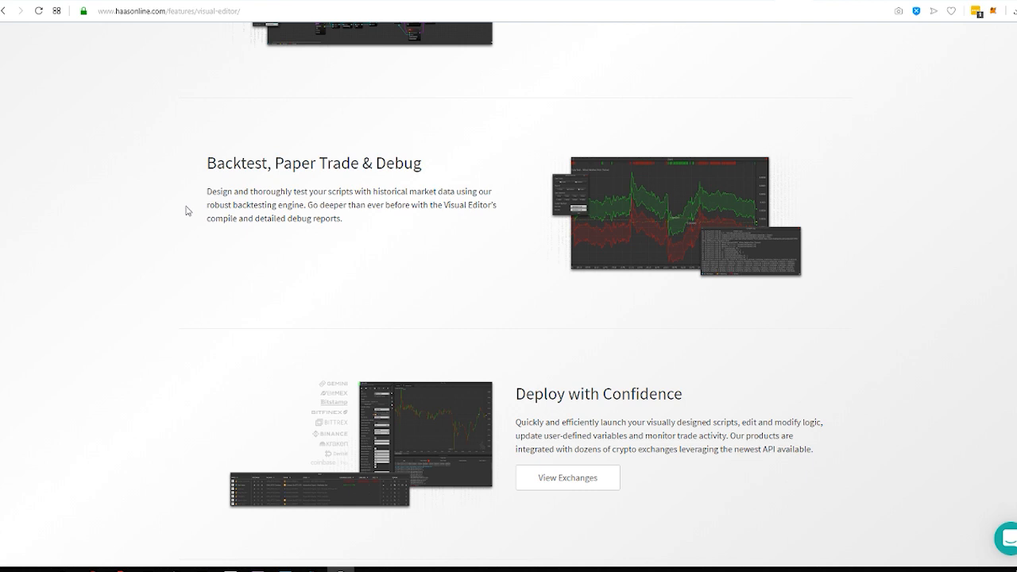
pyautogui.moveTo(232, 172)
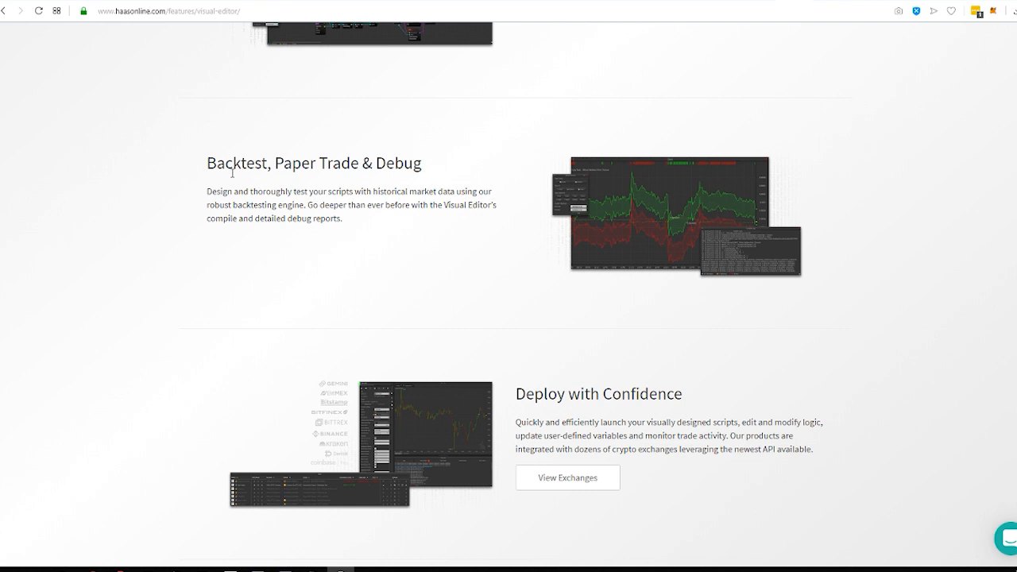
pyautogui.moveTo(246, 216)
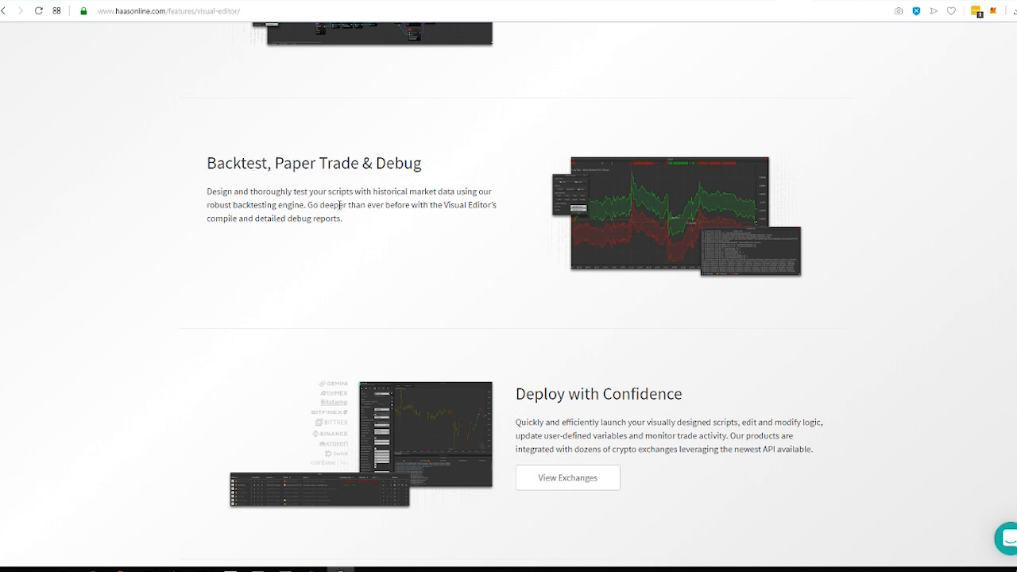
pyautogui.moveTo(541, 204)
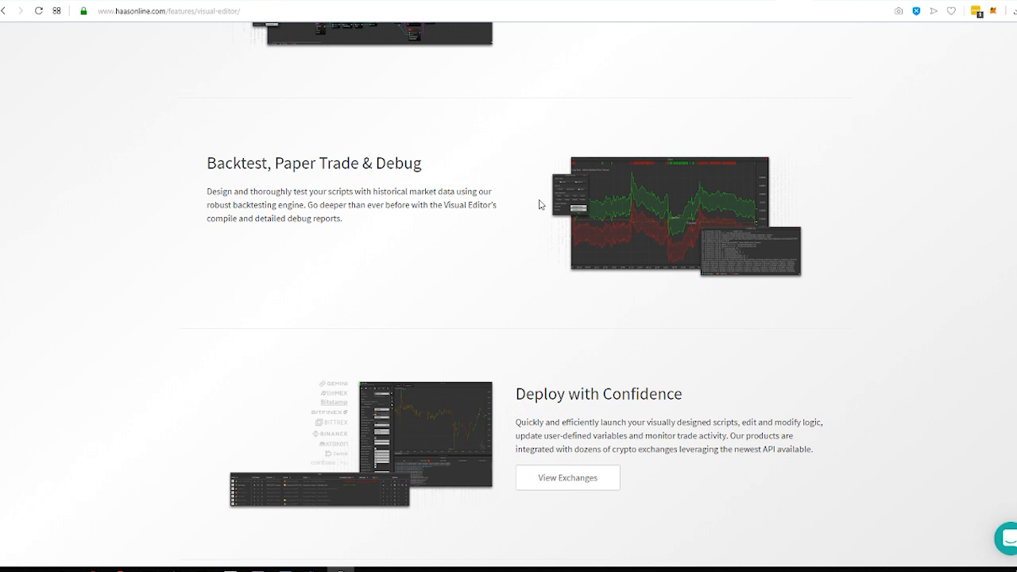
pyautogui.scroll(-3)
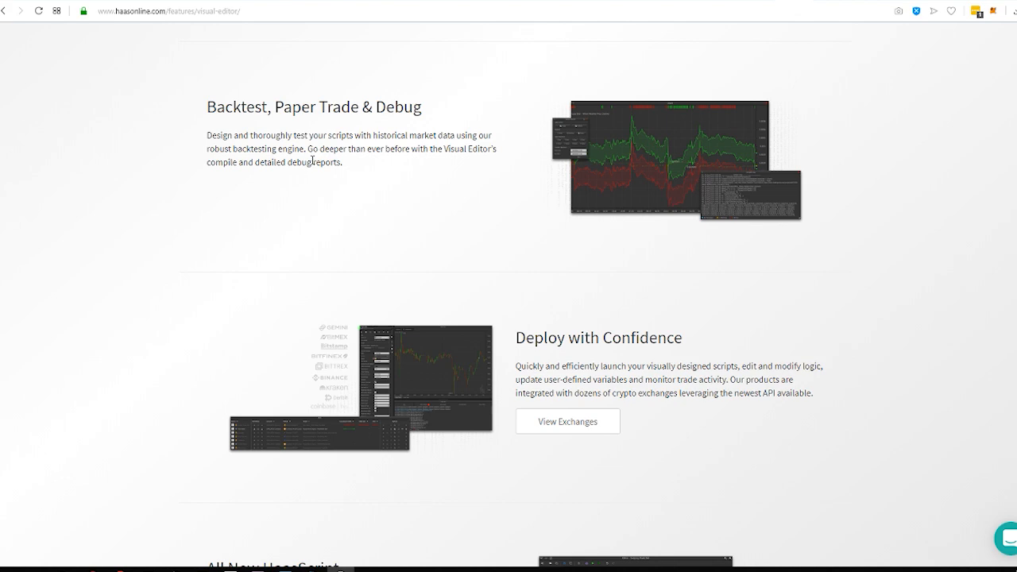
pyautogui.moveTo(229, 210)
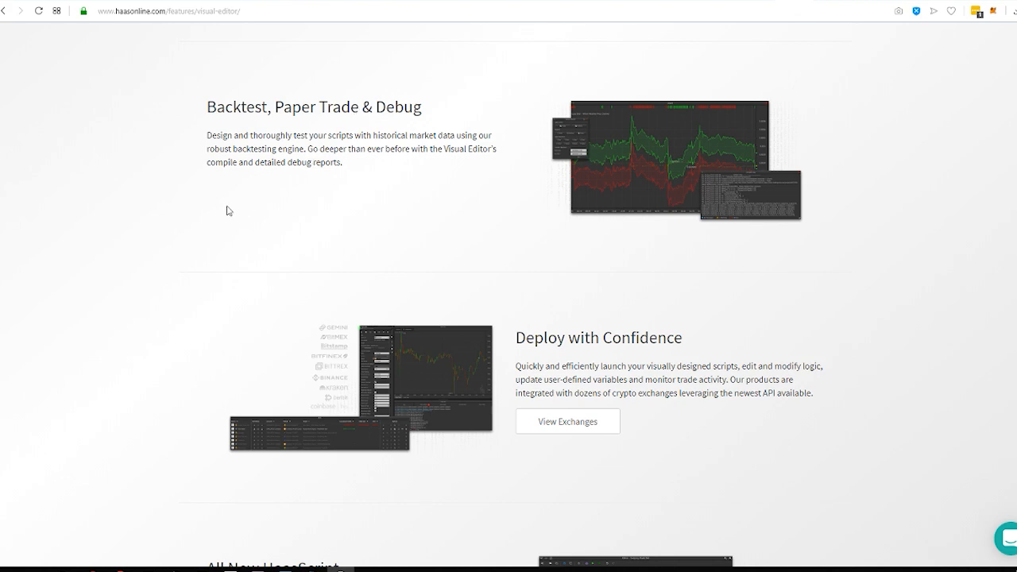
pyautogui.scroll(-3)
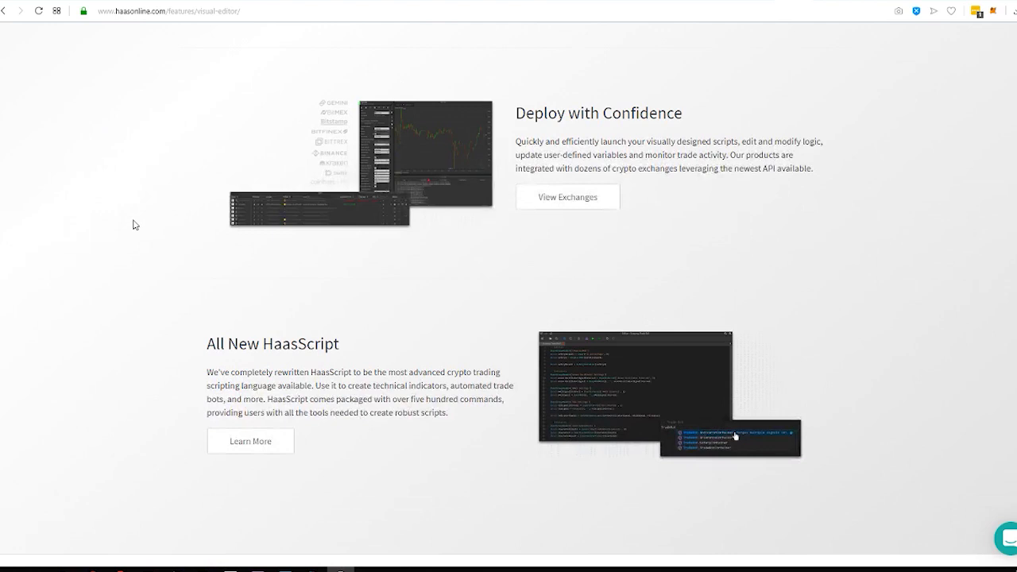
pyautogui.moveTo(345, 143)
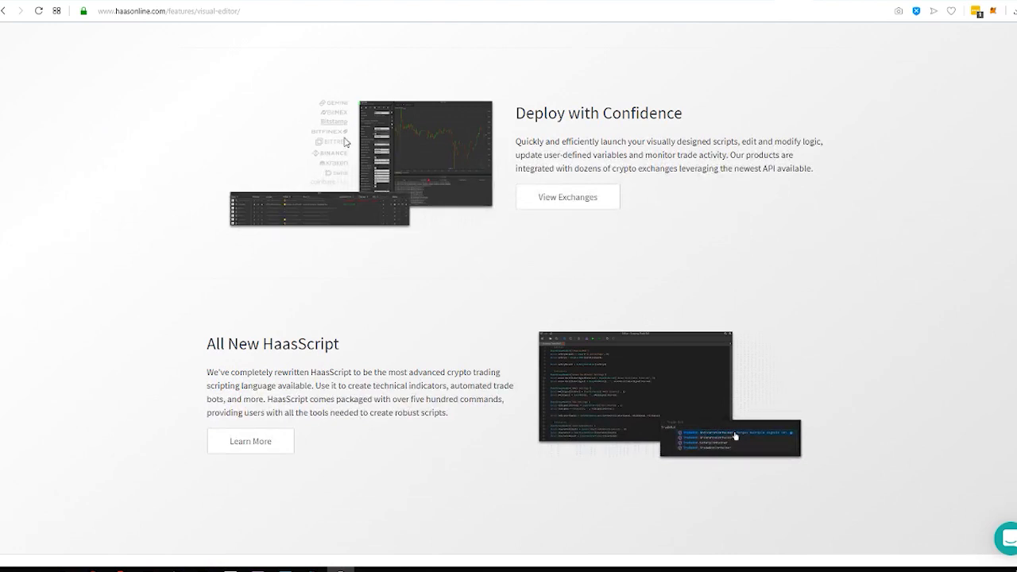
pyautogui.moveTo(347, 187)
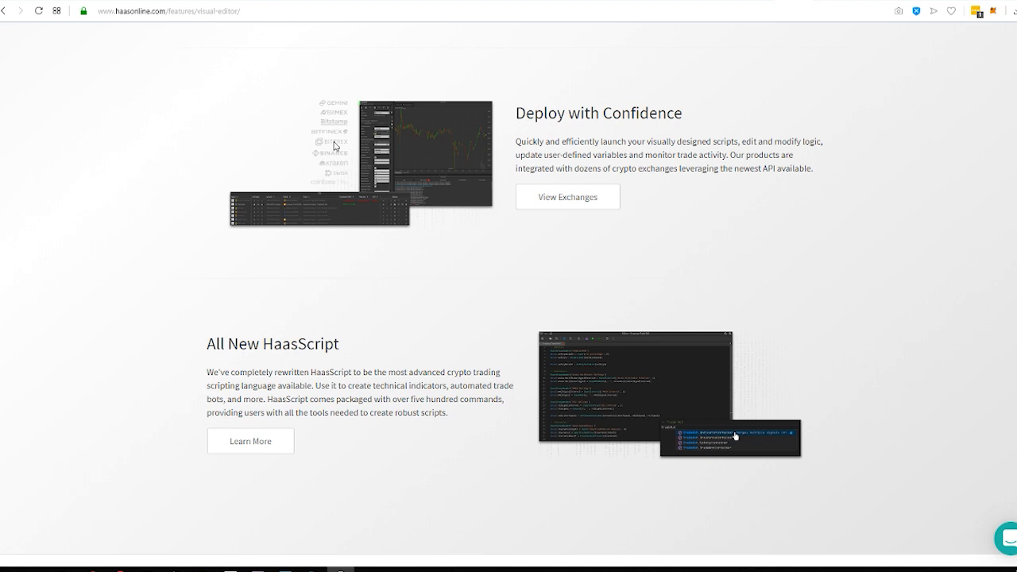
pyautogui.moveTo(334, 127)
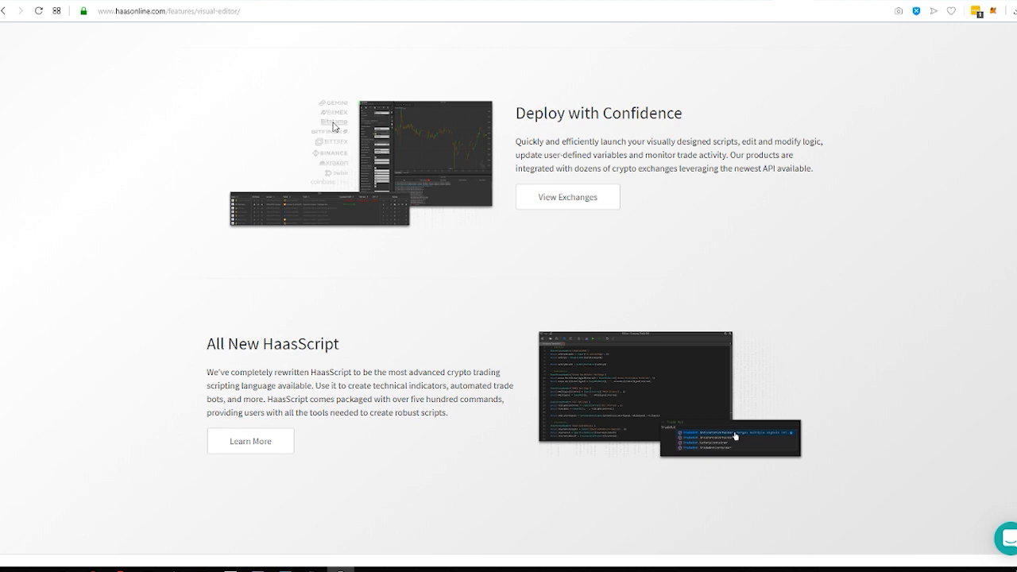
pyautogui.moveTo(204, 213)
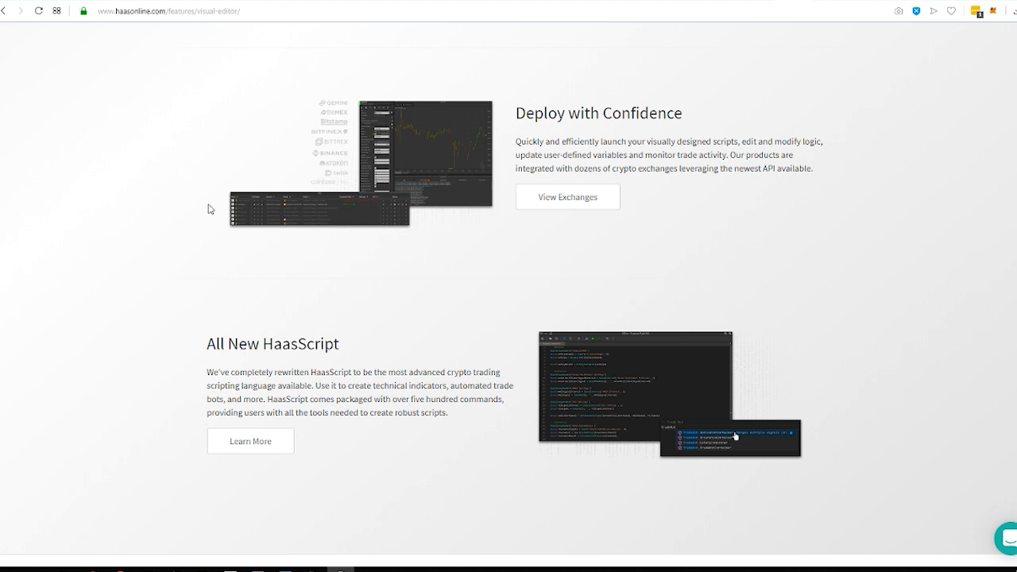
# Continue down the exchange grid, then go to the Drag and Drop Visual Editor from the top banner
pyautogui.rightClick(567, 197)
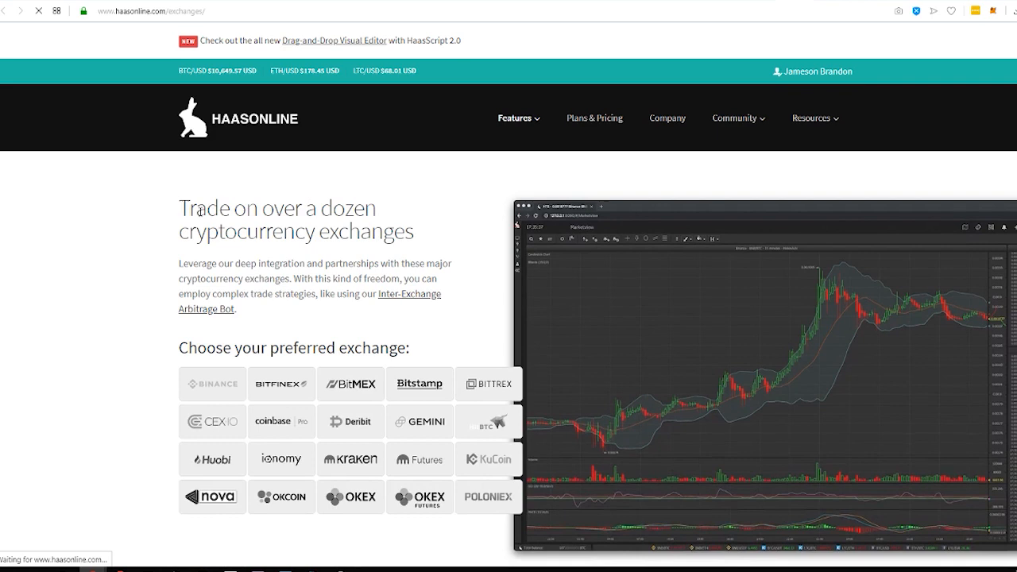
pyautogui.scroll(-3)
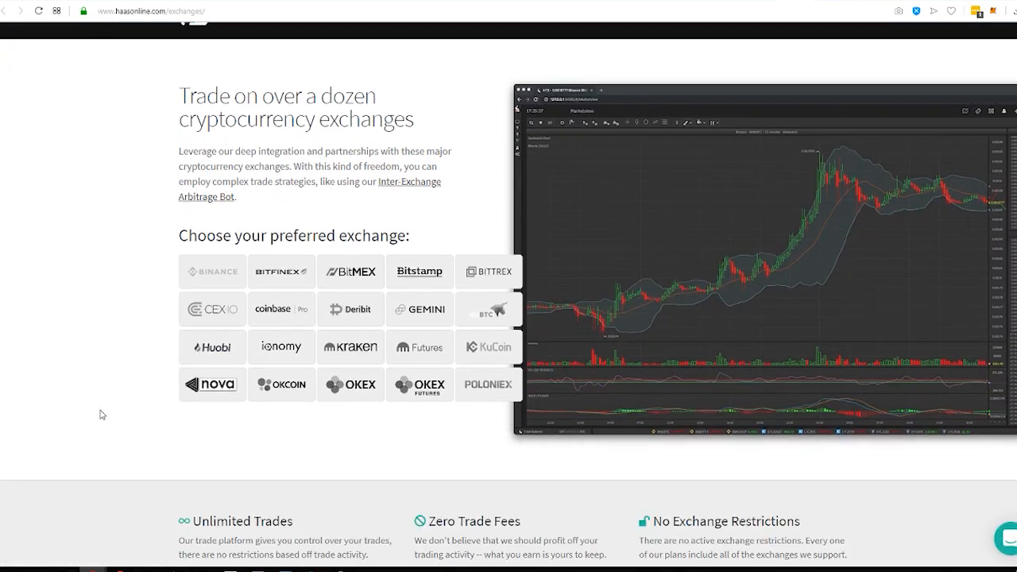
pyautogui.scroll(-3)
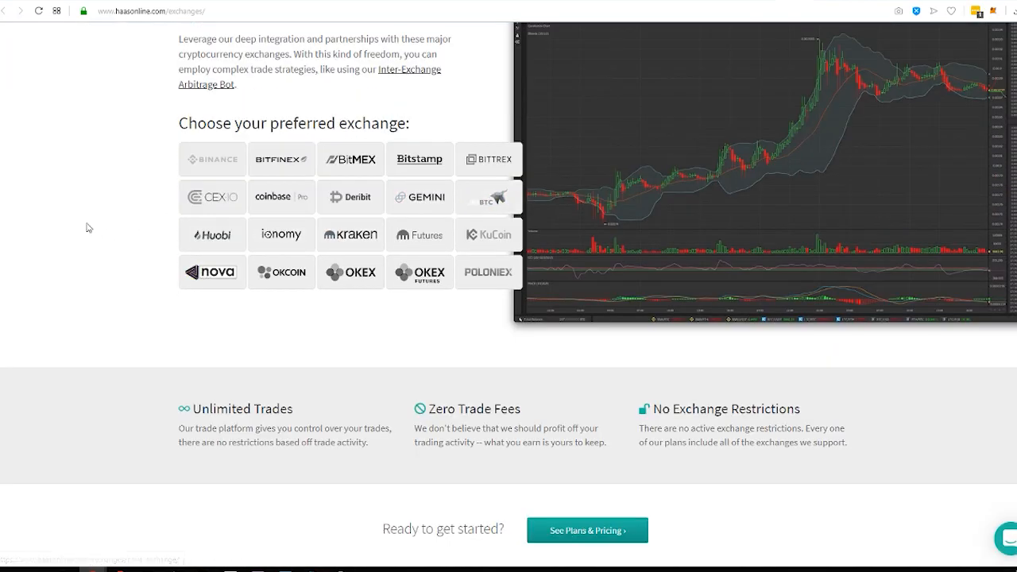
pyautogui.scroll(-3)
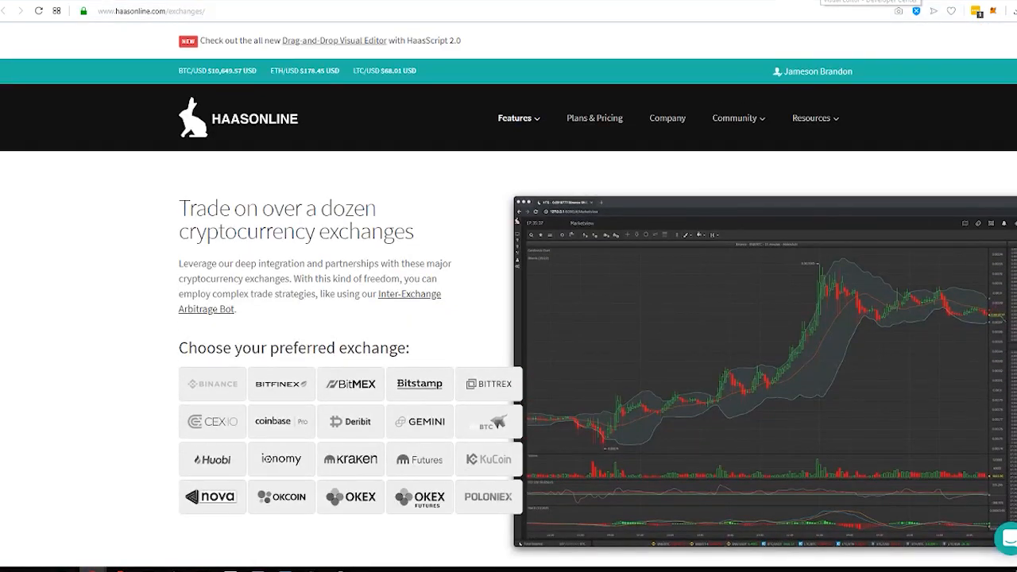
pyautogui.click(334, 40)
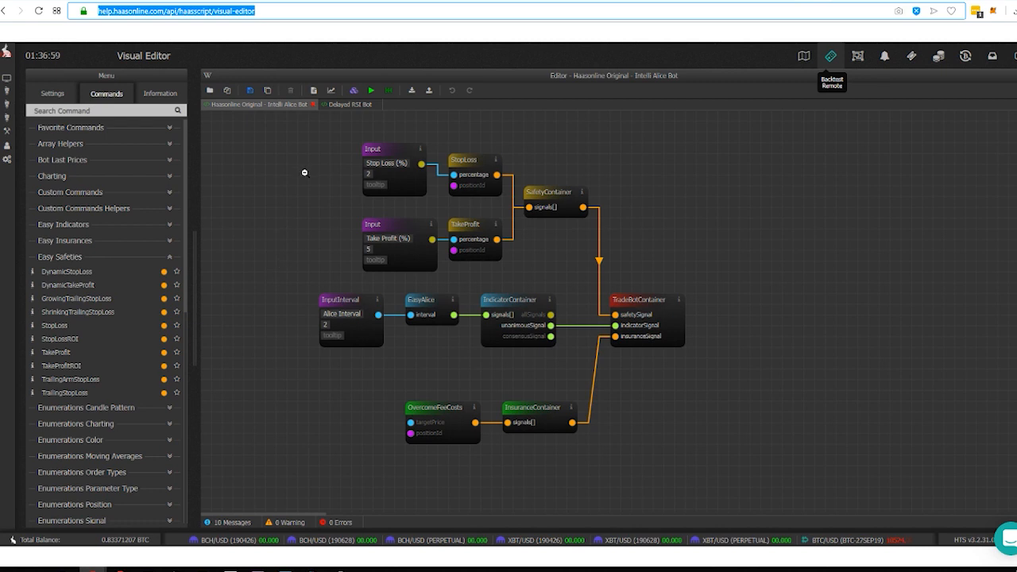
pyautogui.moveTo(486, 265)
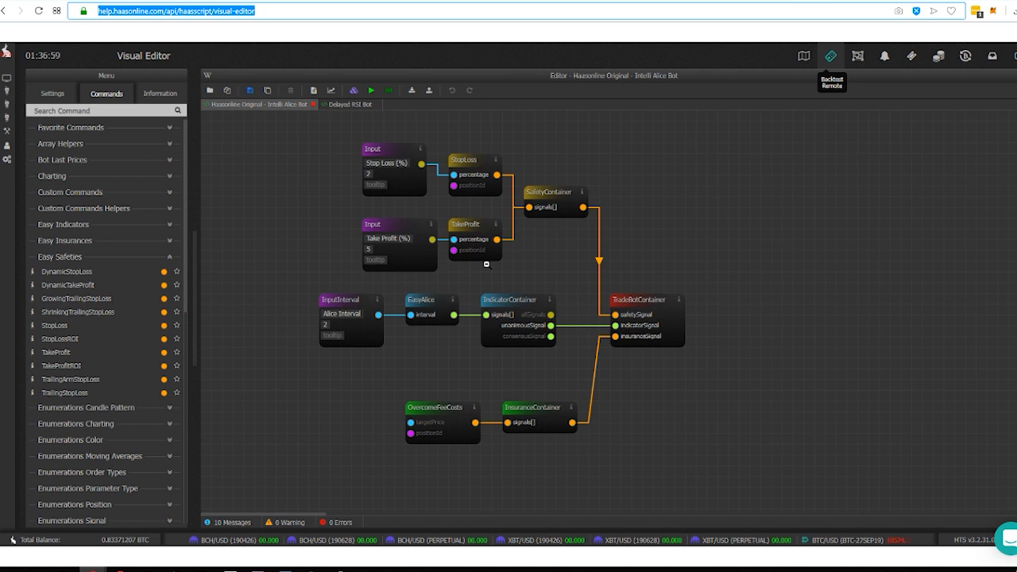
pyautogui.moveTo(251, 257)
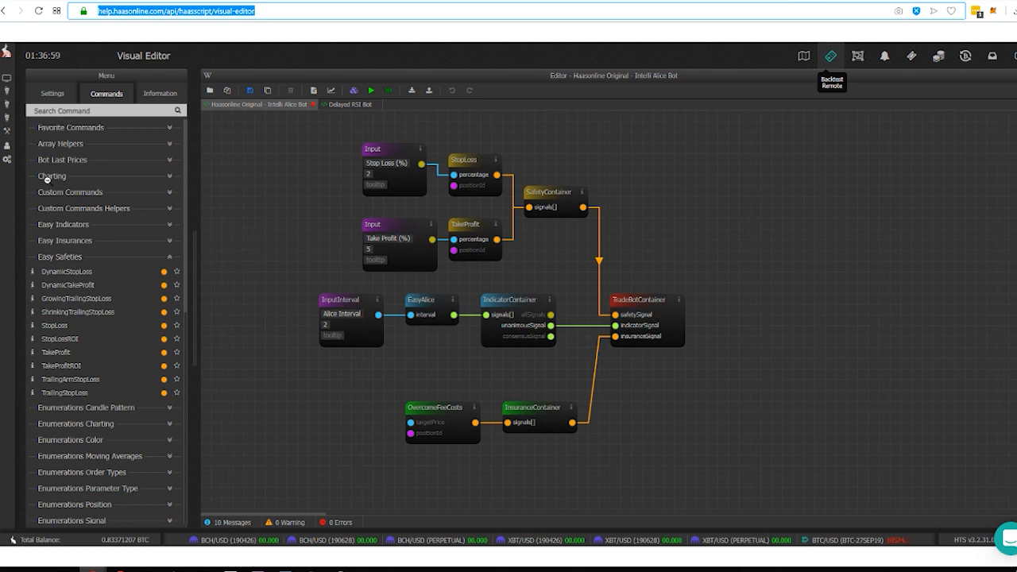
pyautogui.moveTo(350, 321)
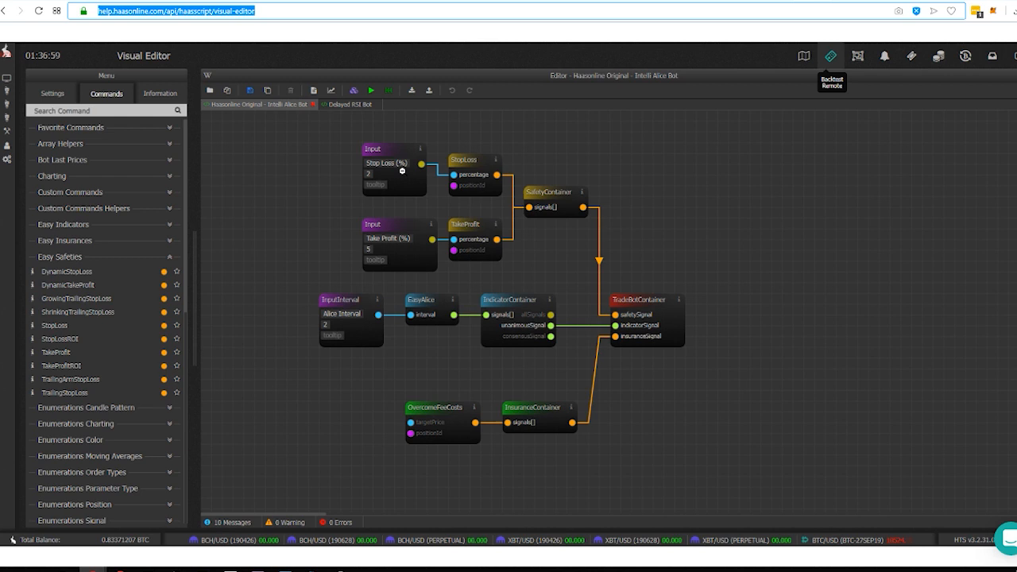
pyautogui.moveTo(229, 305)
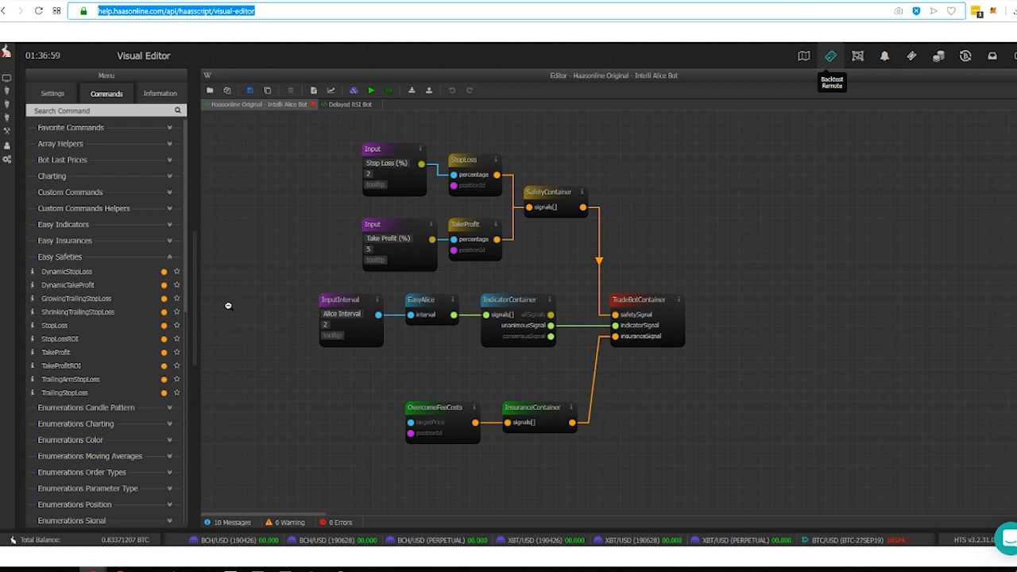
pyautogui.moveTo(153, 327)
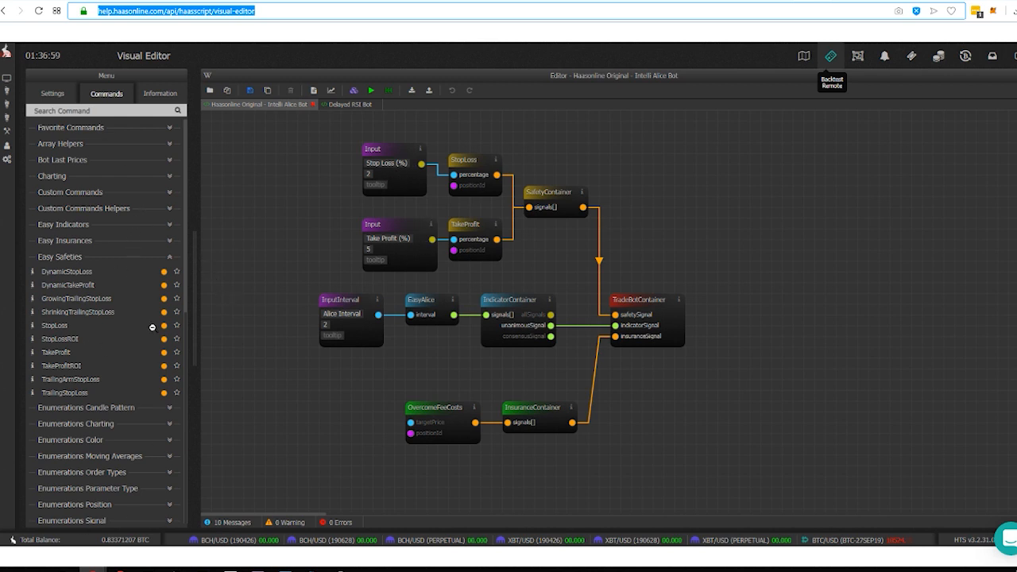
pyautogui.moveTo(255, 249)
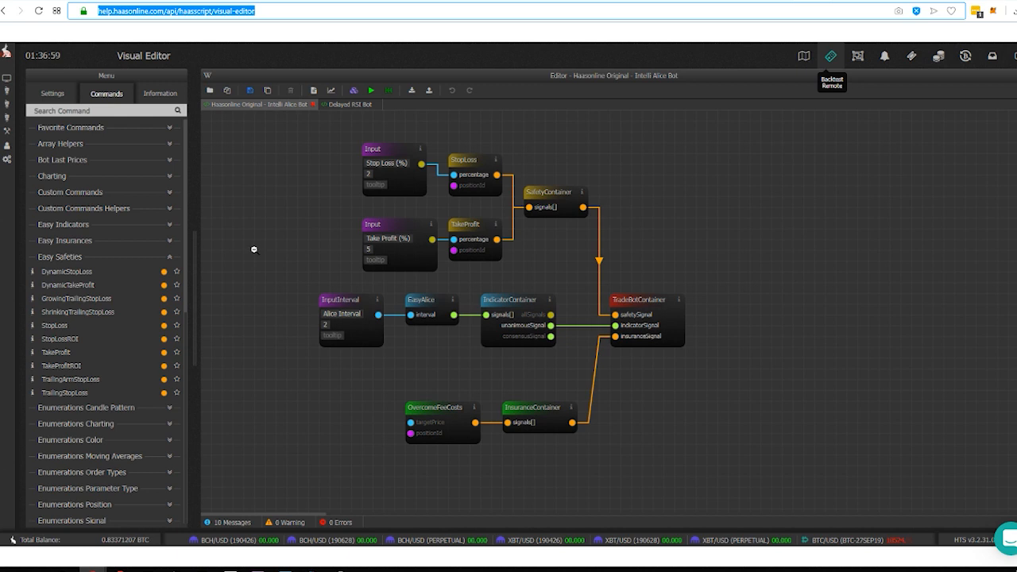
pyautogui.moveTo(270, 300)
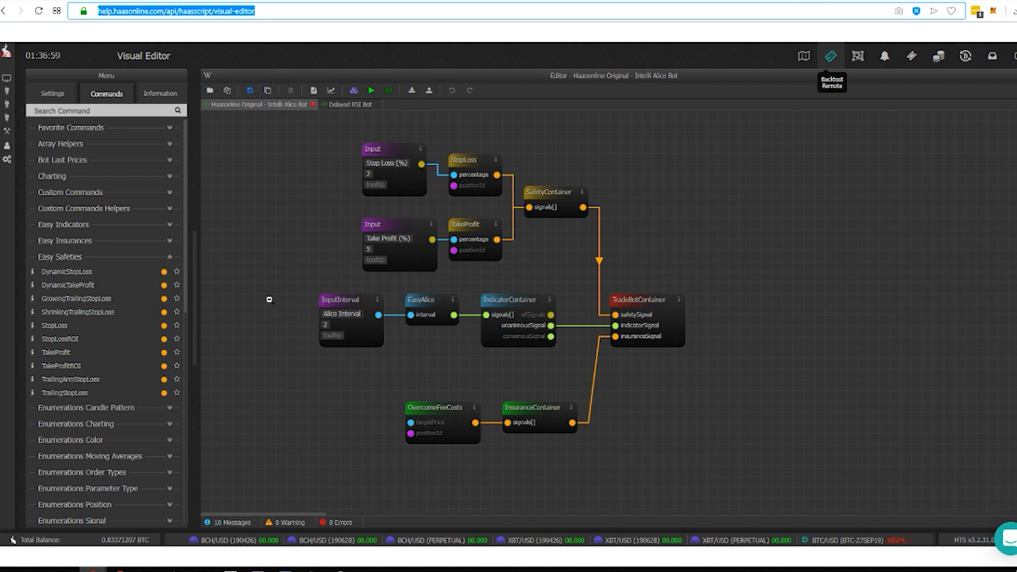
pyautogui.moveTo(345, 222)
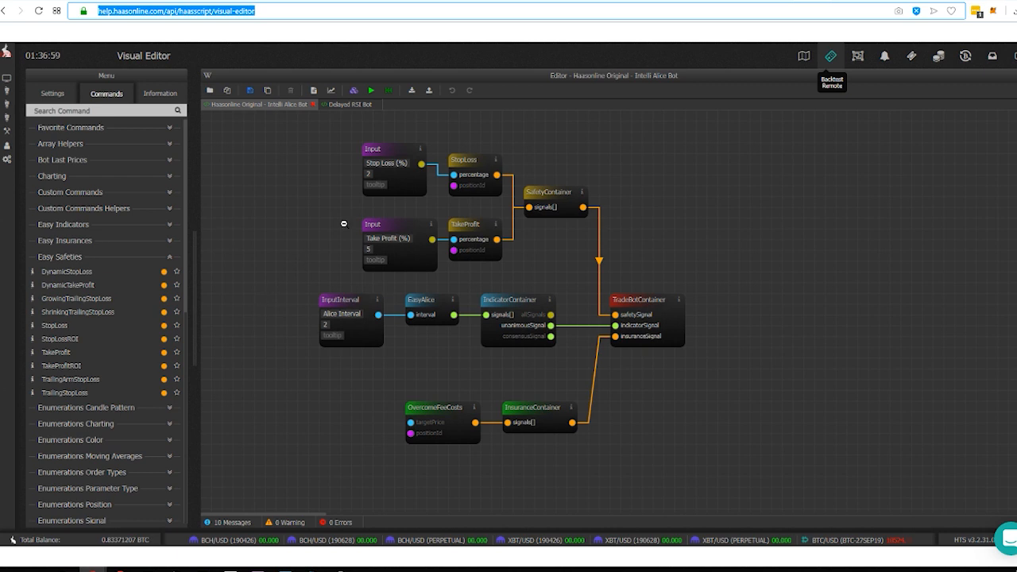
pyautogui.moveTo(296, 310)
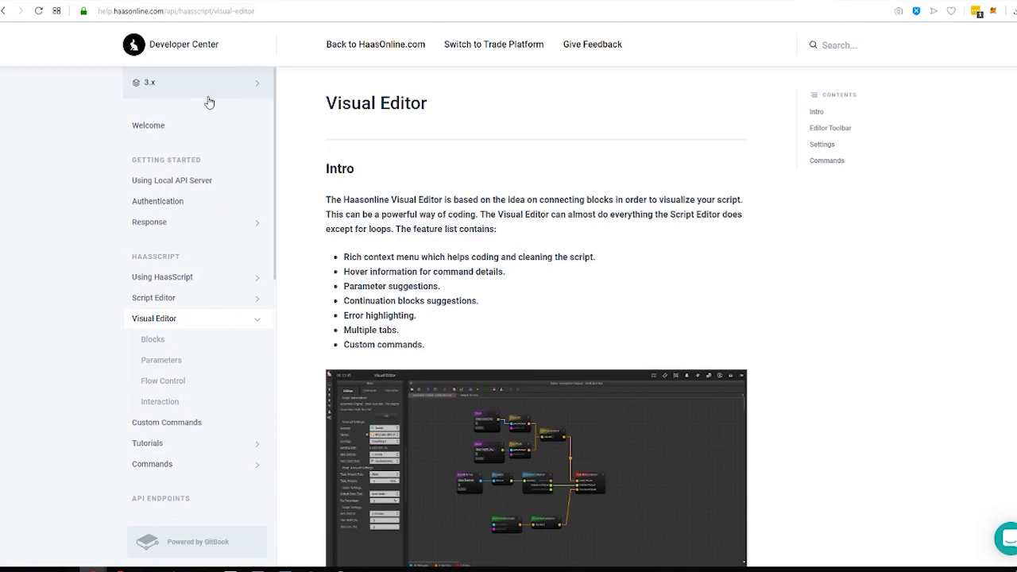
pyautogui.moveTo(477, 178)
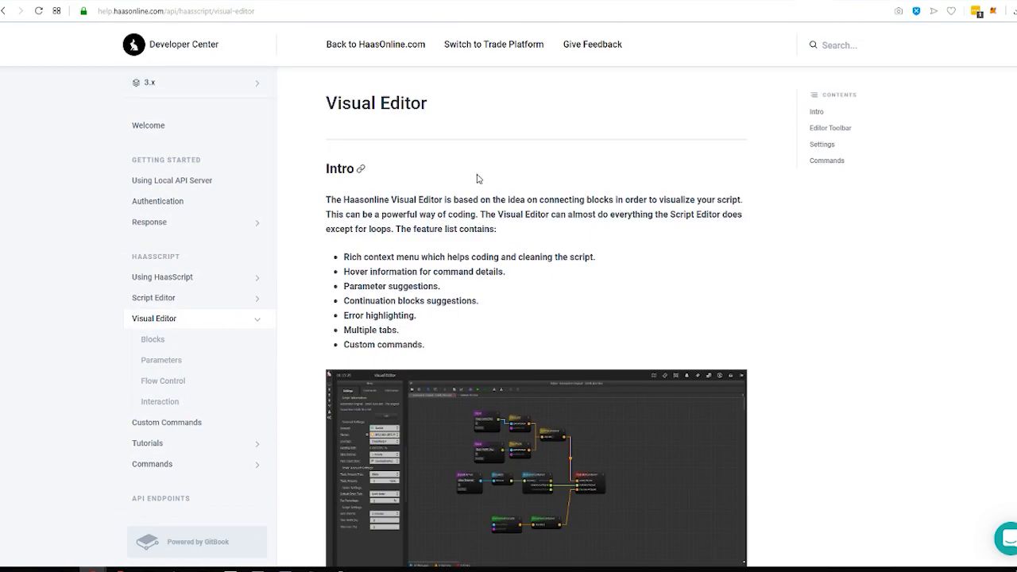
# Leave the Visual Editor doc and go to 'Using HaasScript' in the Developer Center sidebar
pyautogui.scroll(-3)
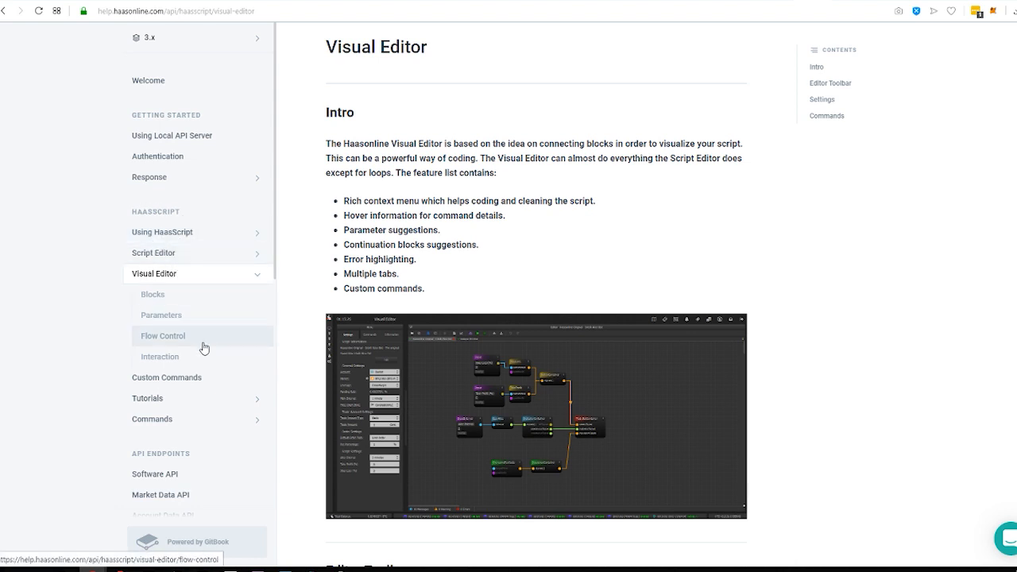
pyautogui.moveTo(70, 297)
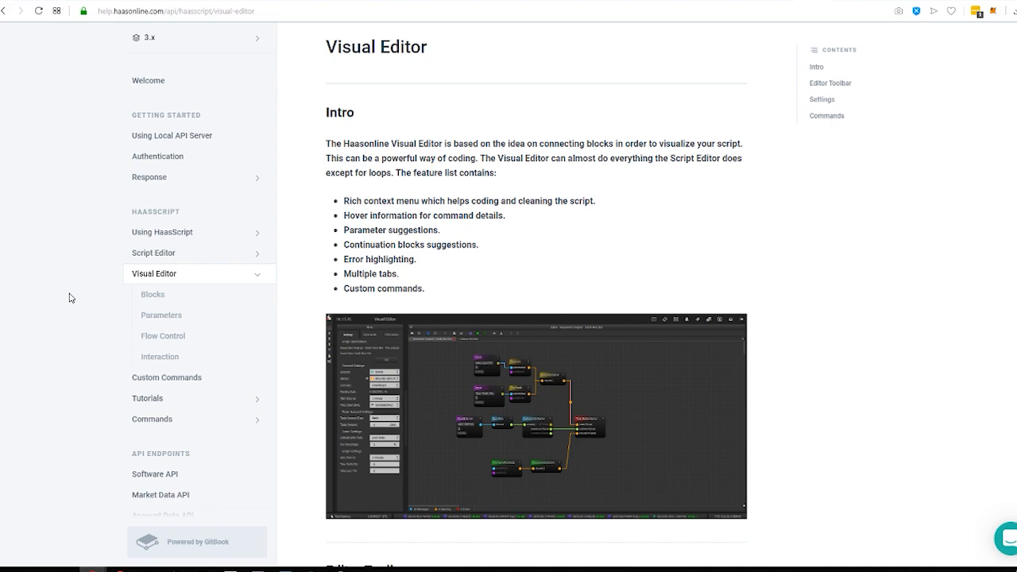
pyautogui.click(162, 232)
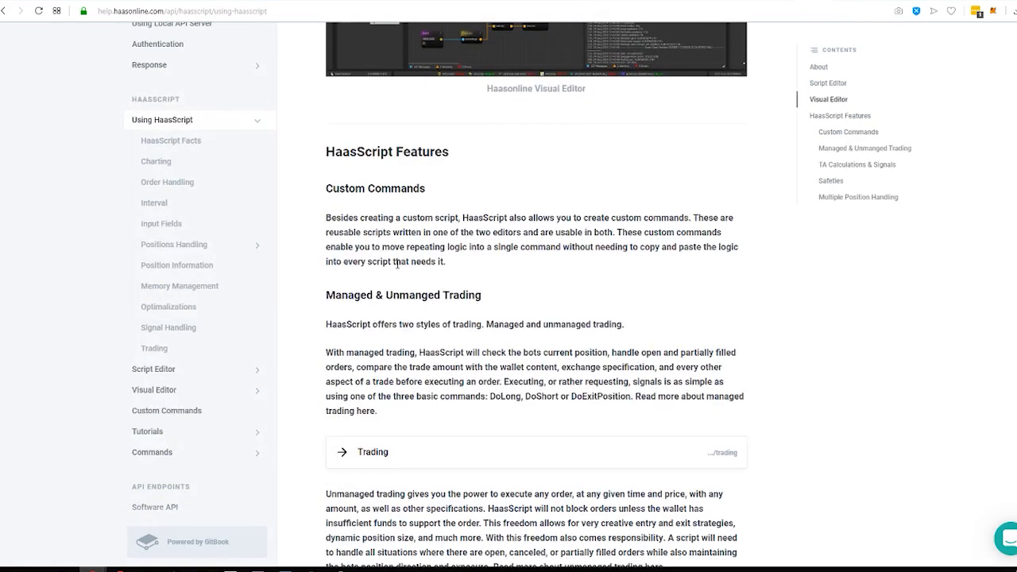
# Read down the Using HaasScript page and enlarge the Haasonline Visual Editor screenshot
pyautogui.scroll(-3)
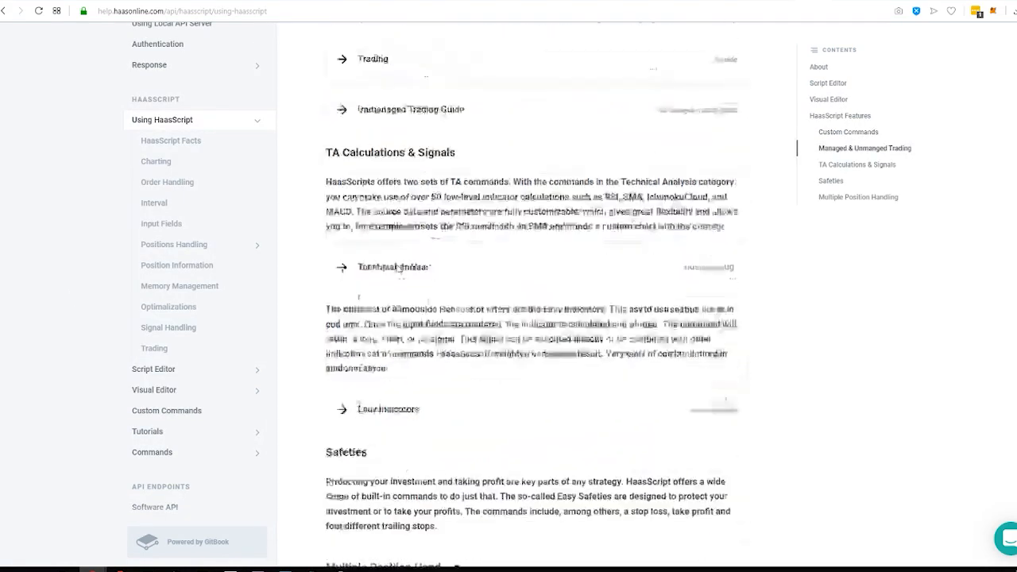
pyautogui.scroll(-3)
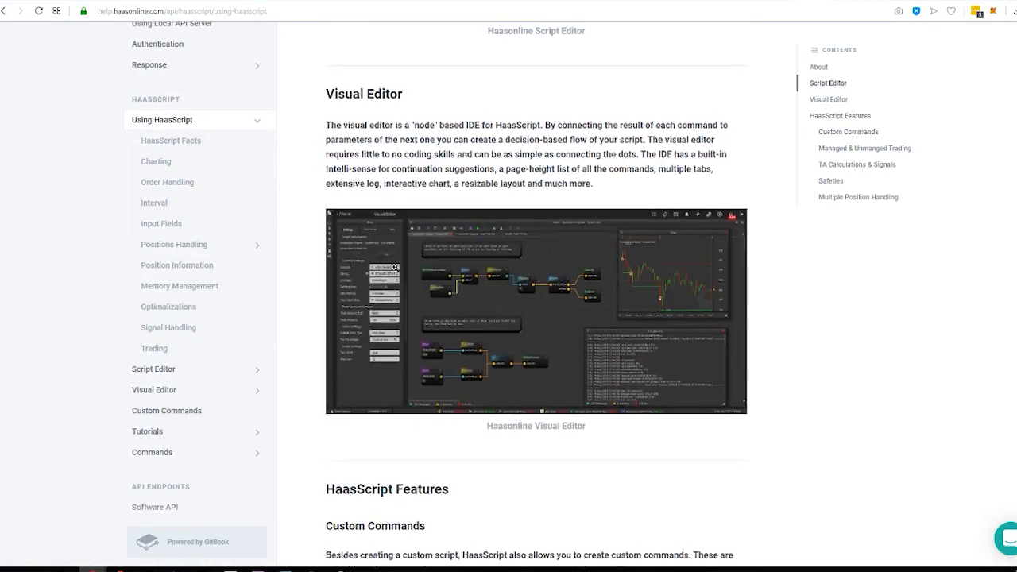
pyautogui.scroll(3)
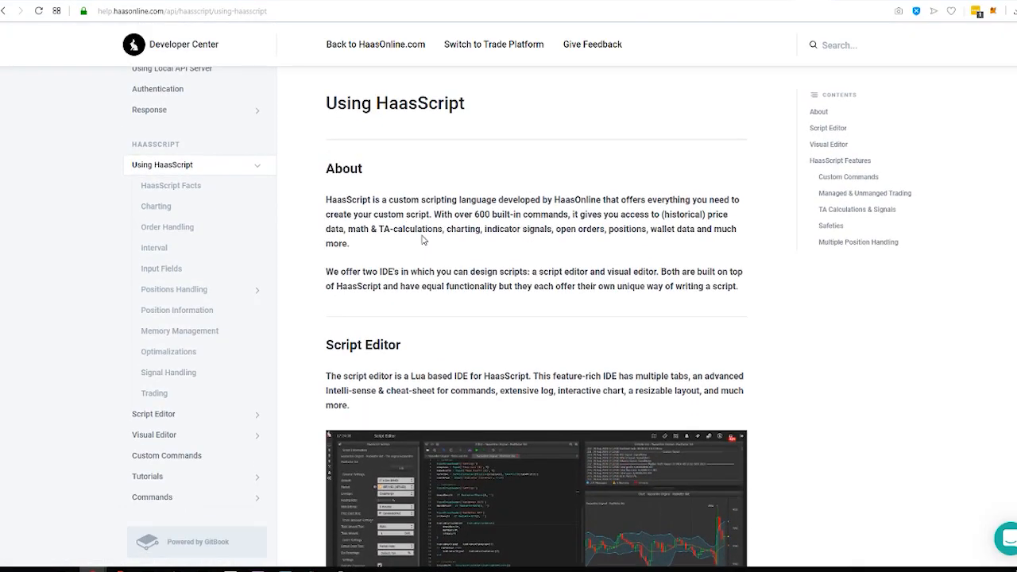
pyautogui.moveTo(385, 246)
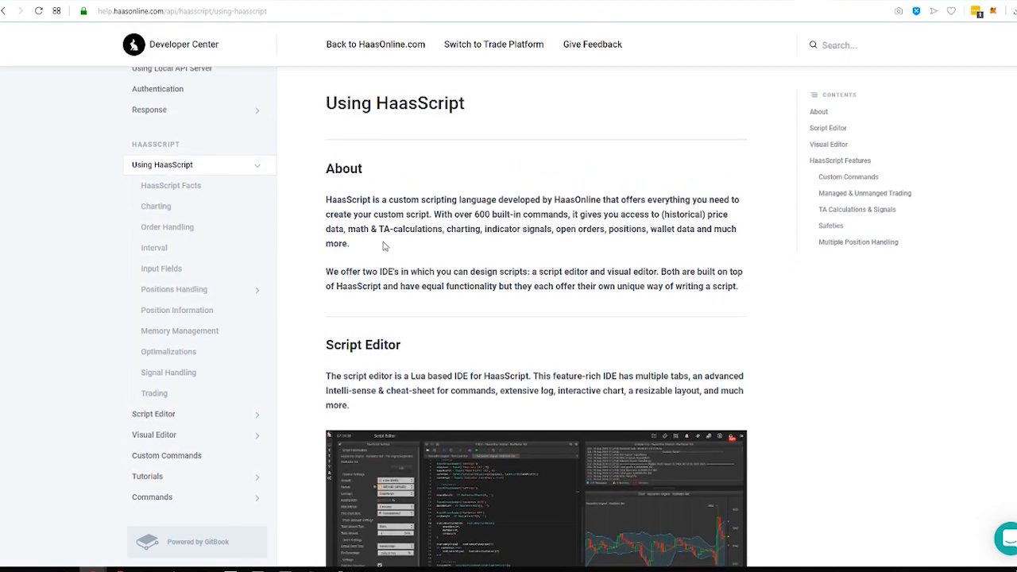
pyautogui.scroll(-3)
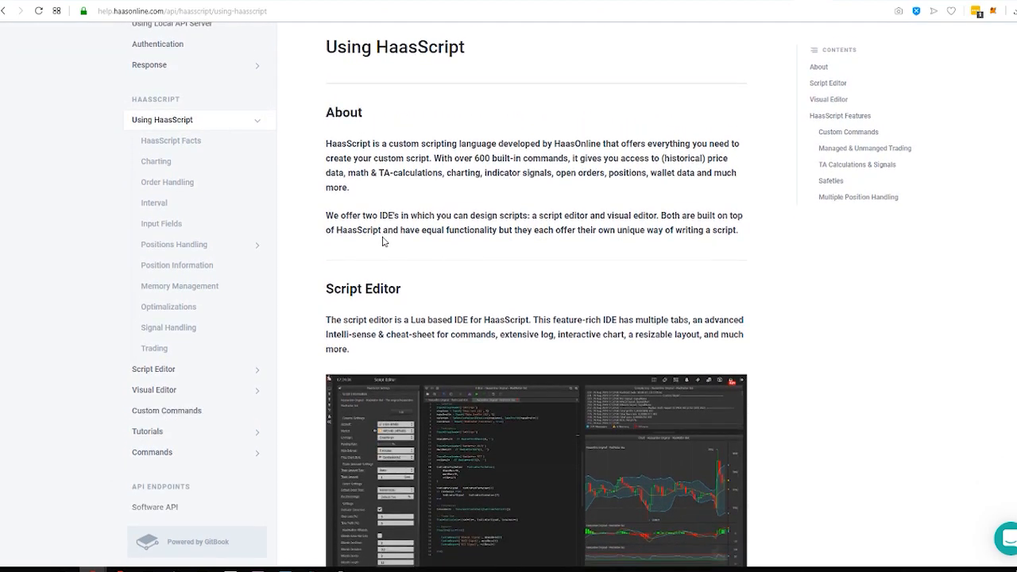
pyautogui.scroll(-3)
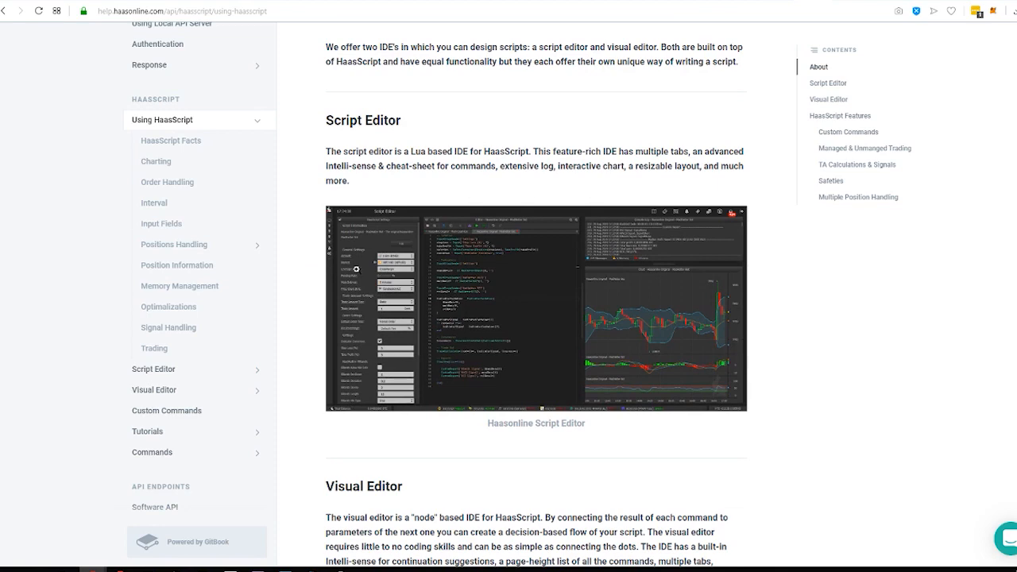
pyautogui.click(538, 308)
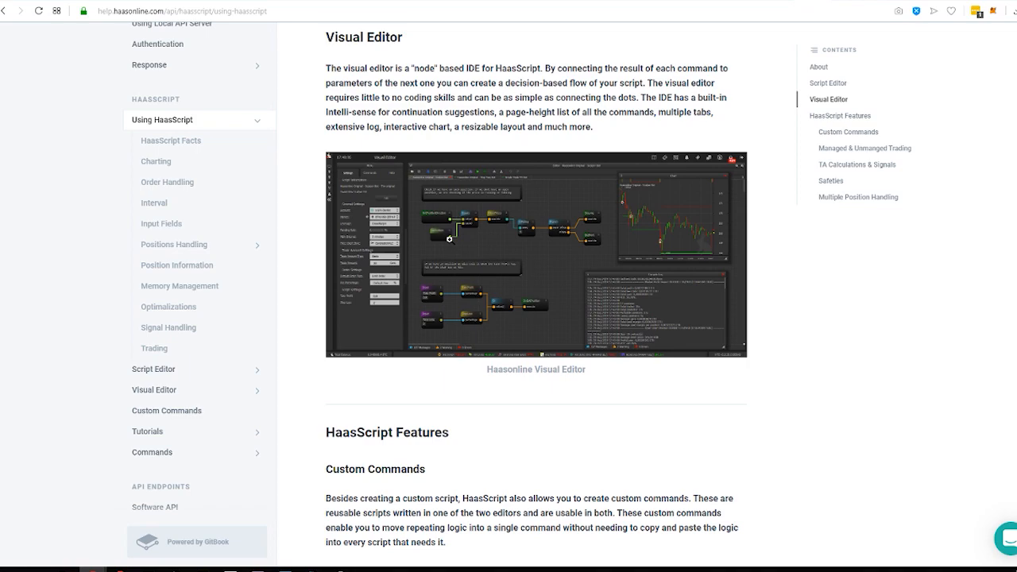
pyautogui.click(536, 254)
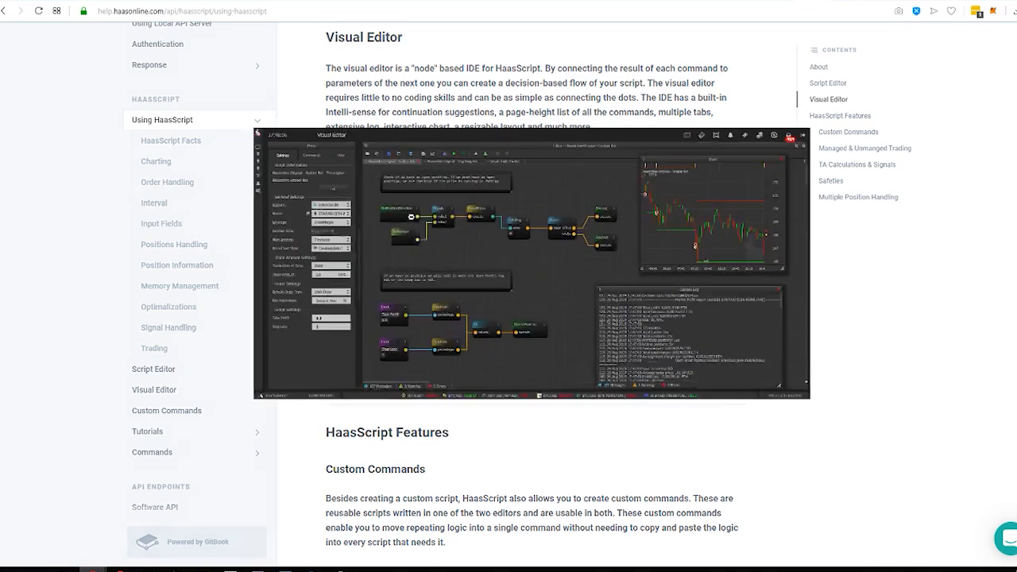